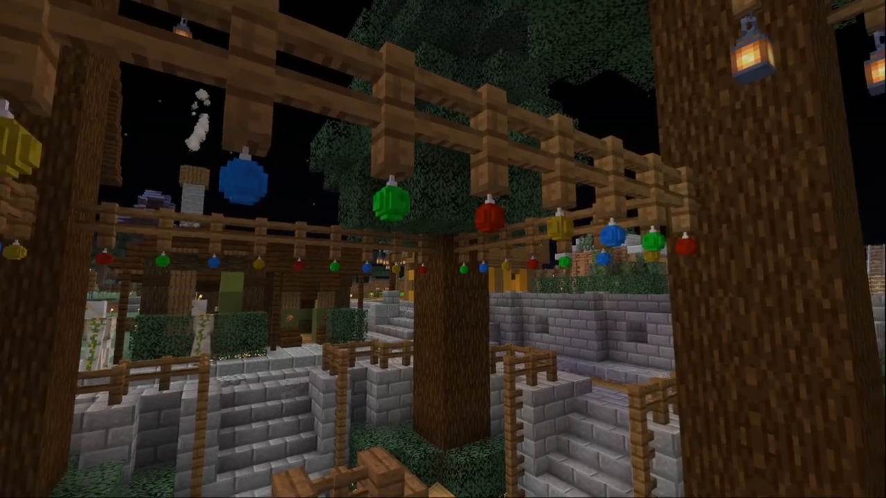
mouse_move(442, 249)
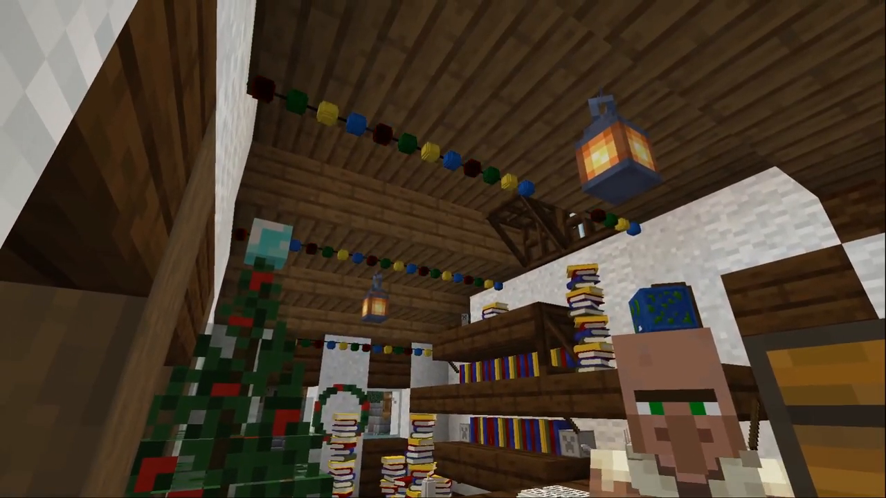
mouse_move(443, 249)
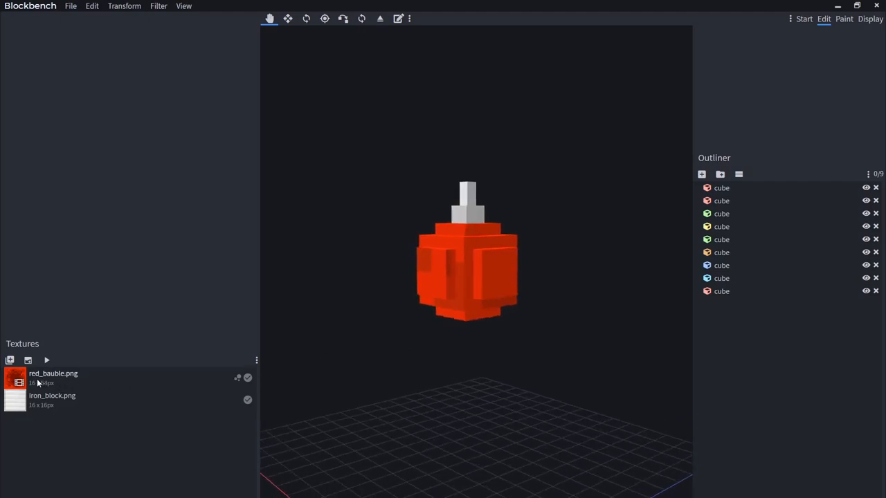
Play the animated red_bauble.png texture so the bauble dims from bright to dark red.
left_click(53, 376)
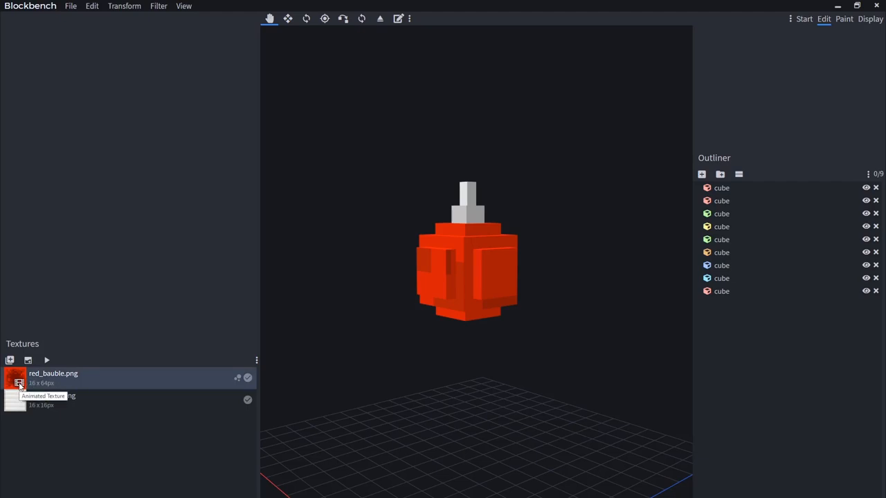
mouse_move(47, 360)
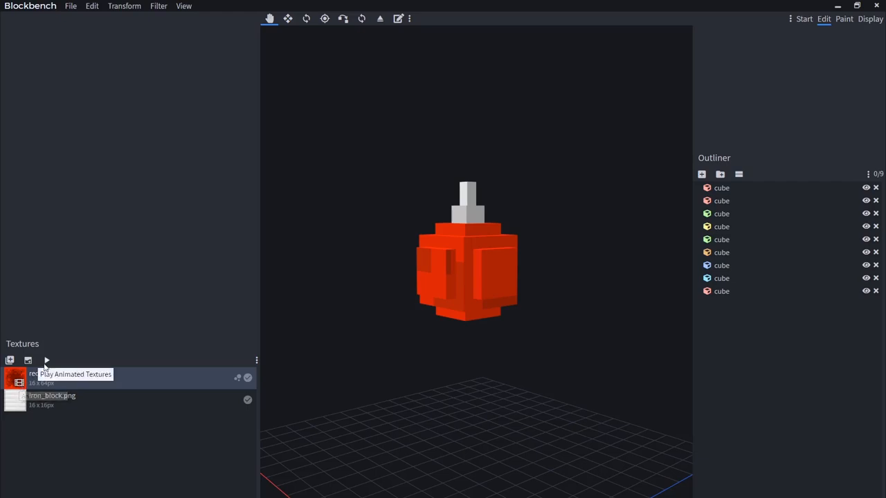
left_click(47, 360)
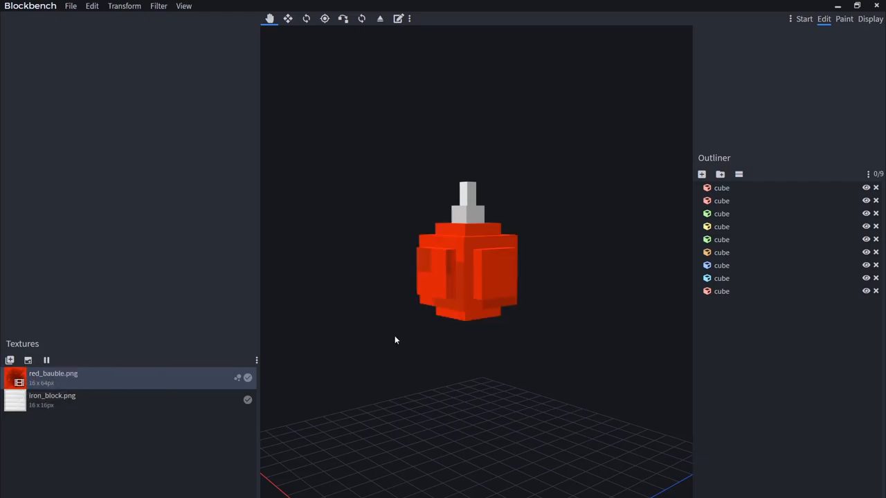
left_click_drag(396, 340, 502, 410)
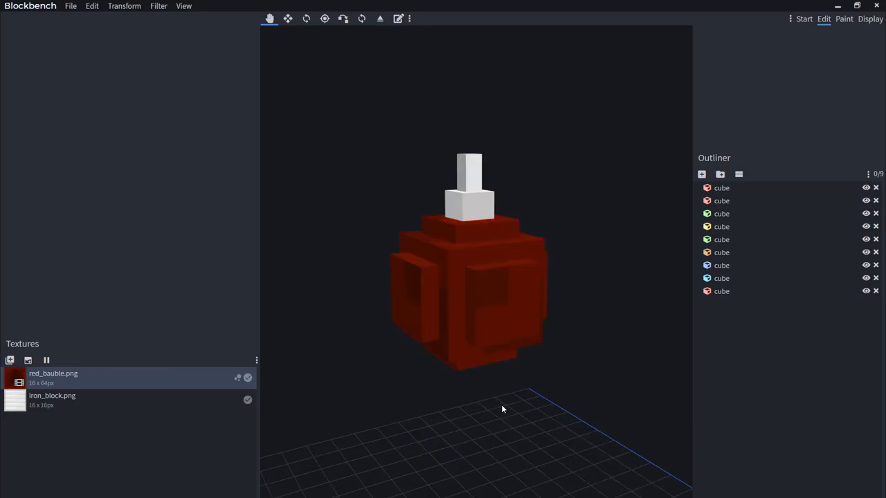
left_click_drag(502, 410, 509, 414)
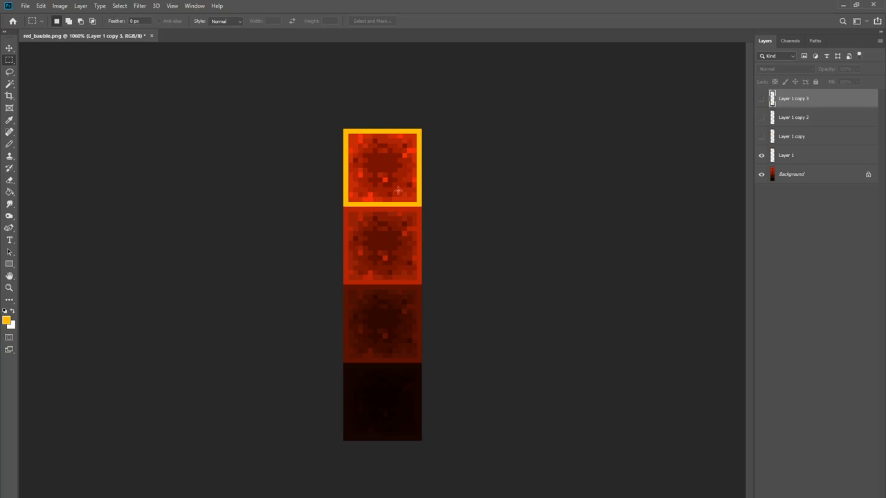
mouse_move(388, 163)
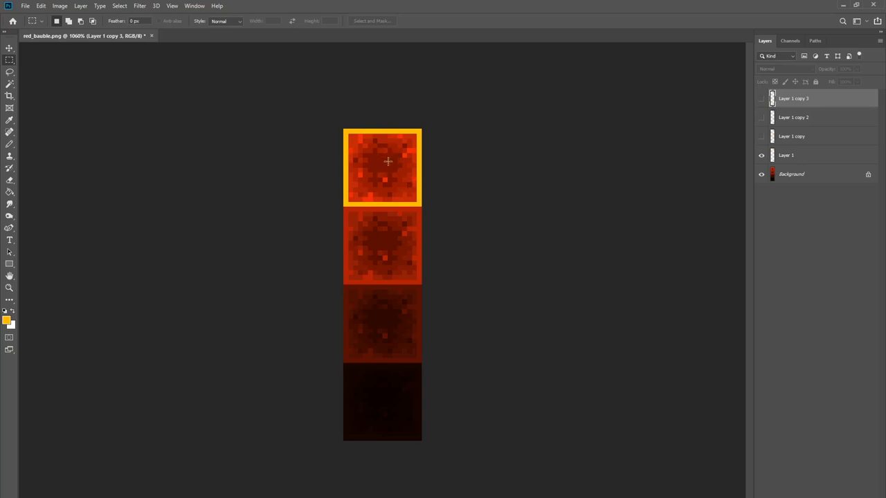
mouse_move(390, 163)
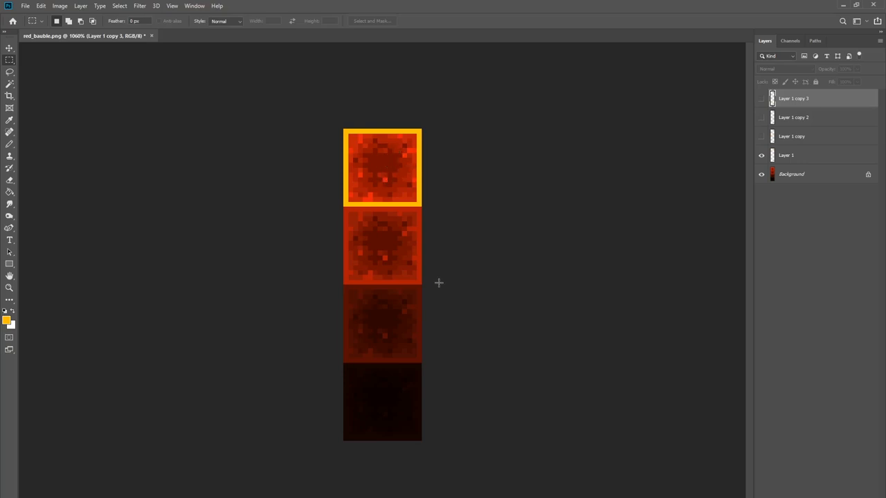
Hide the yellow outline layer, leaving the plain red bauble frames.
left_click(761, 137)
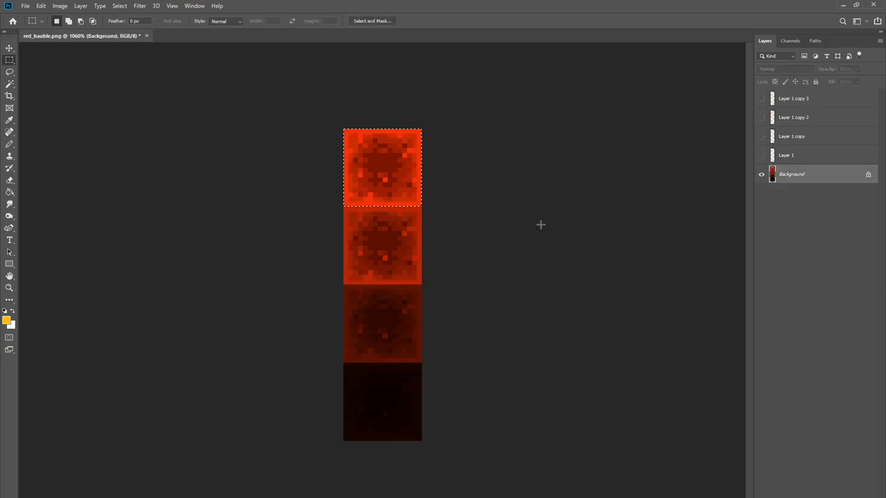
mouse_move(362, 163)
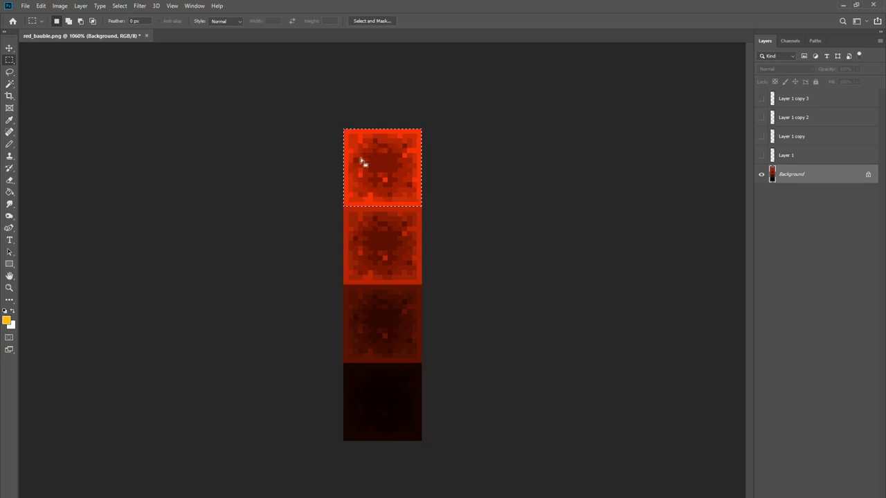
mouse_move(371, 187)
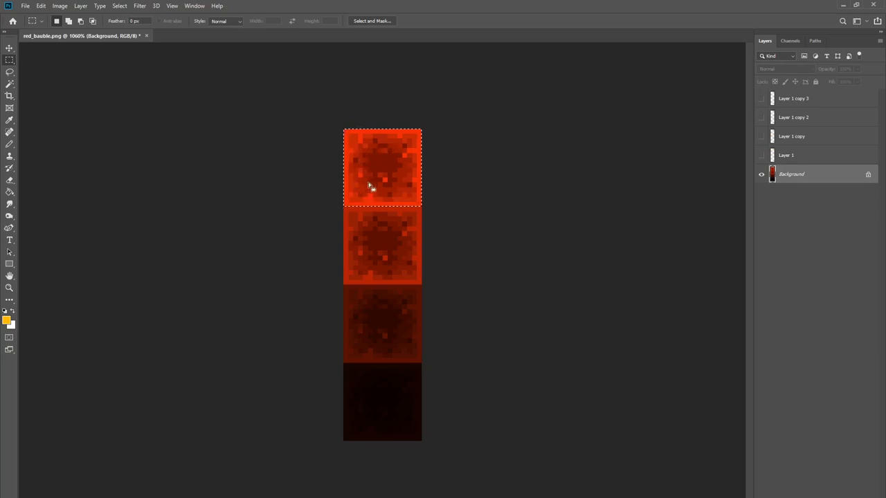
mouse_move(373, 299)
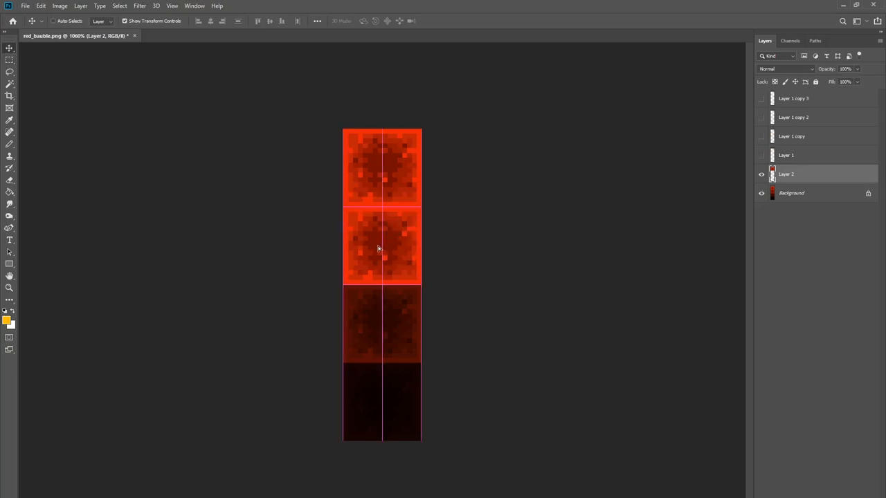
Hue-shift the copied frames by +122 toward yellow-green and green, and confirm.
left_click_drag(620, 218, 630, 219)
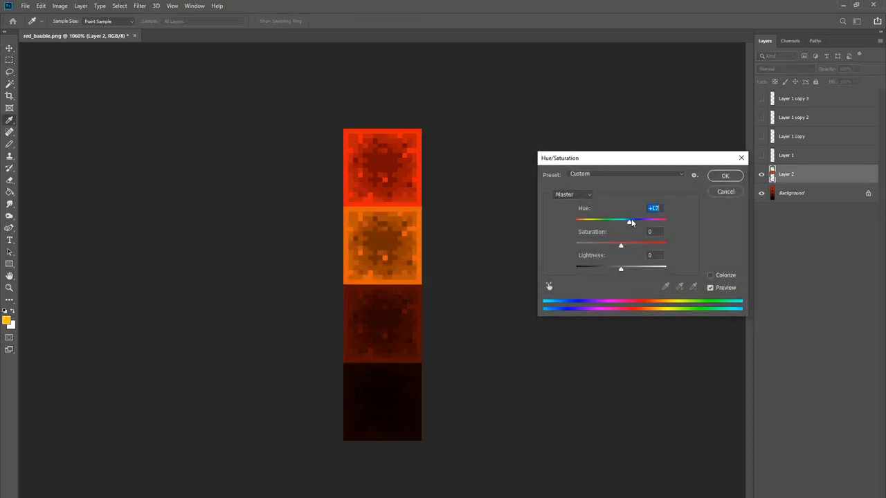
left_click_drag(629, 222, 648, 222)
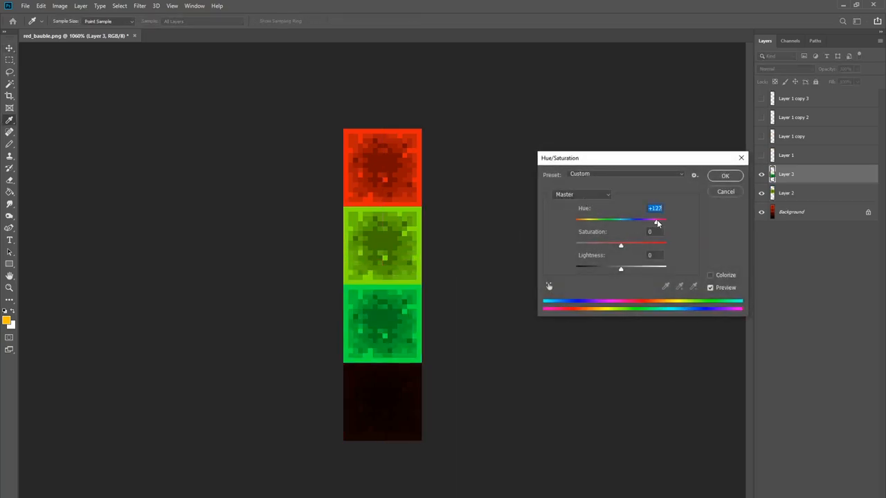
left_click(725, 175)
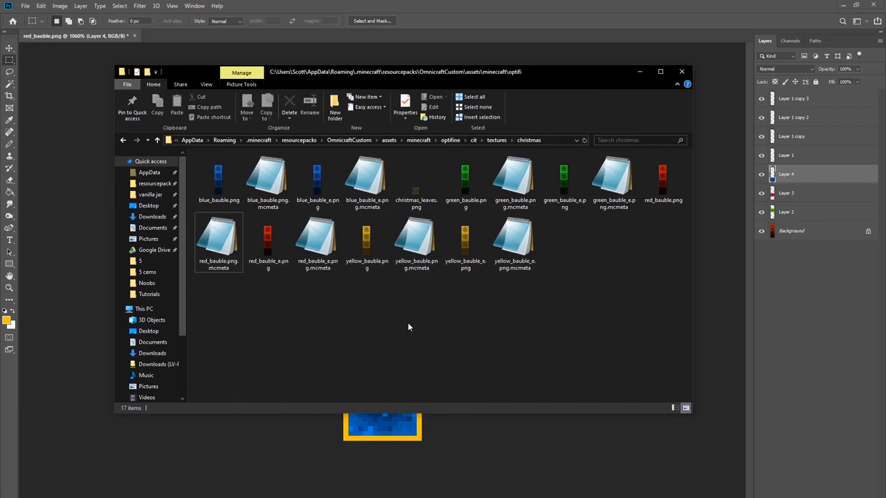
Open red_bauble.png.mcmeta from the christmas textures folder in Notepad.
left_click(515, 180)
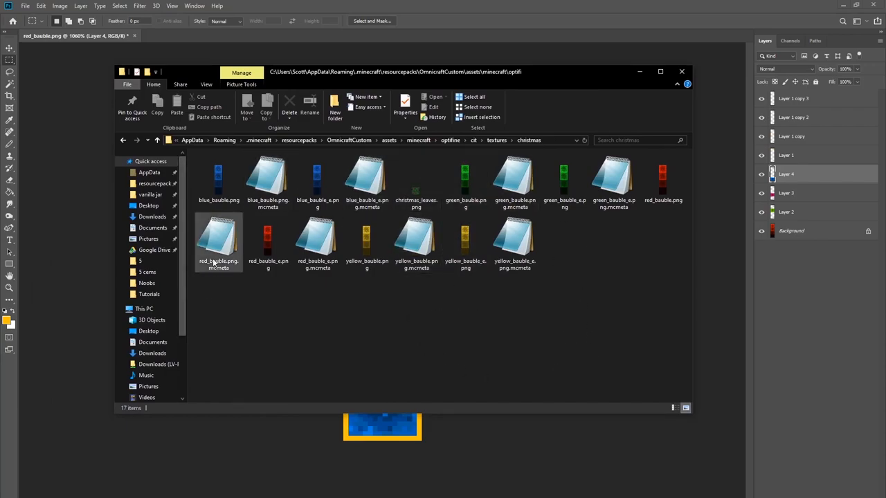
left_click(219, 238)
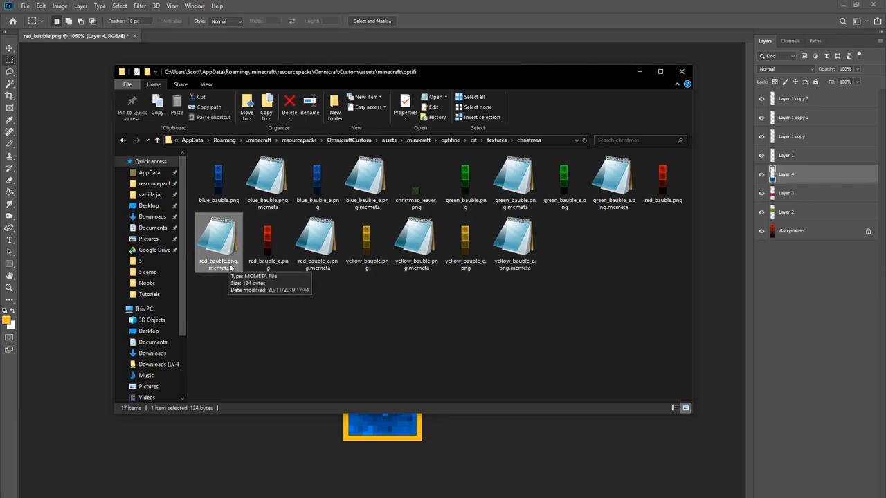
mouse_move(226, 271)
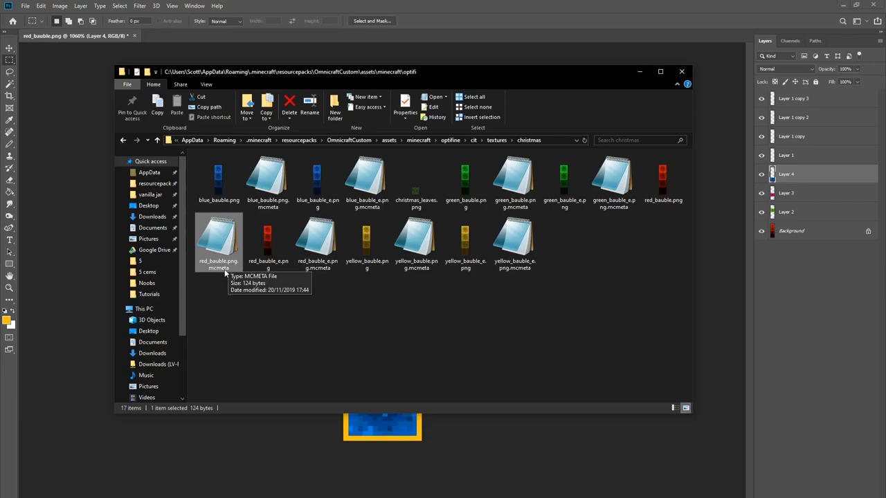
mouse_move(227, 271)
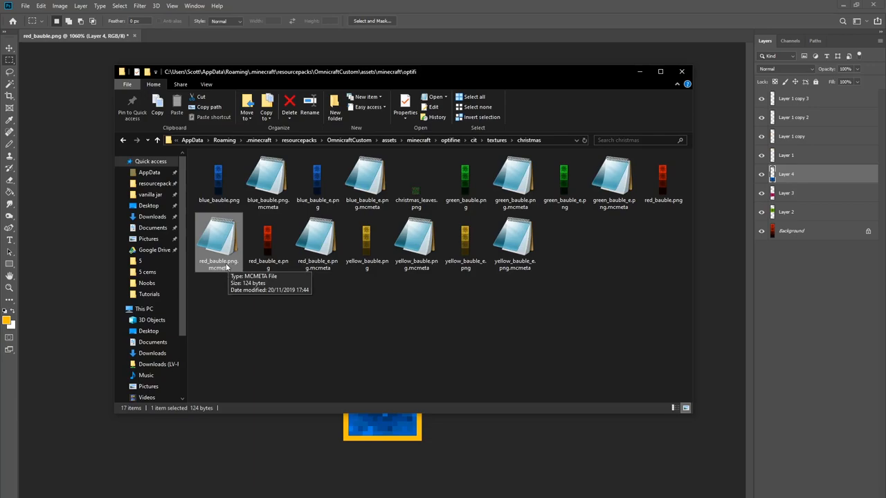
double_click(219, 238)
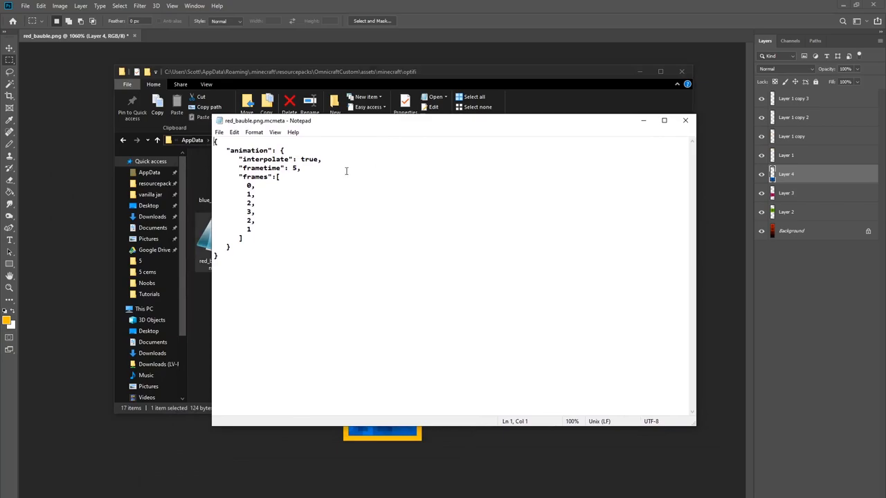
mouse_move(308, 207)
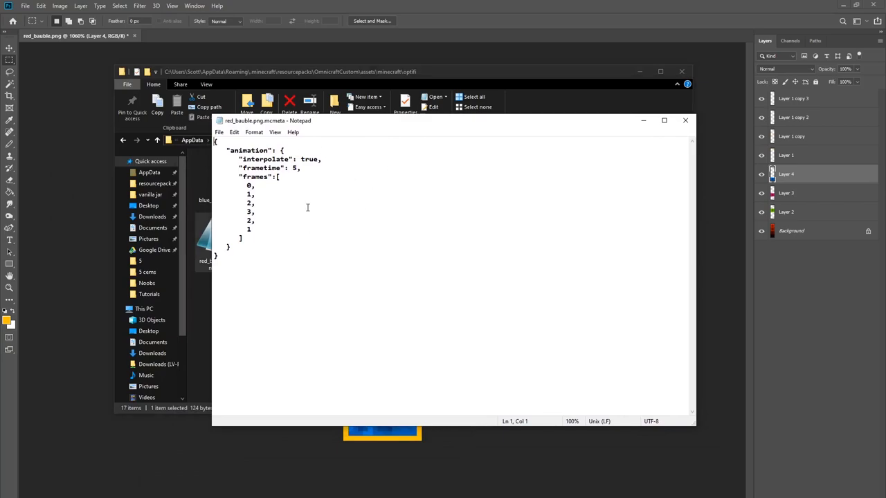
mouse_move(341, 205)
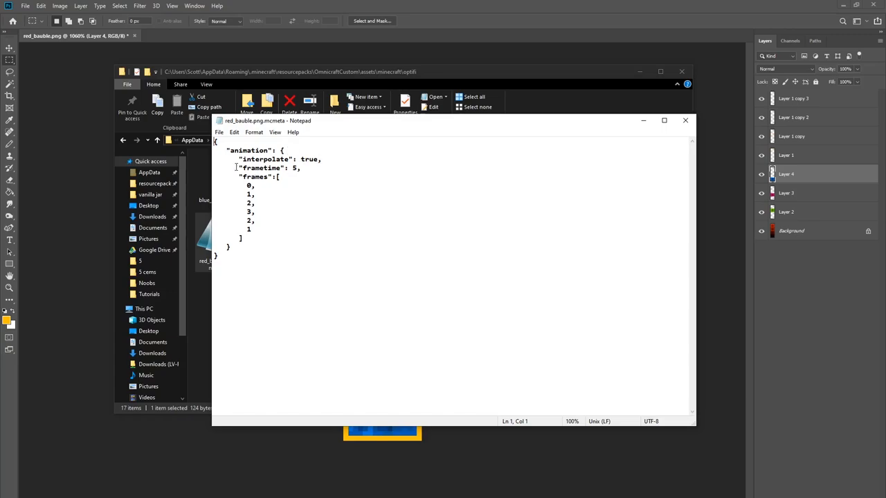
triple_click(265, 159)
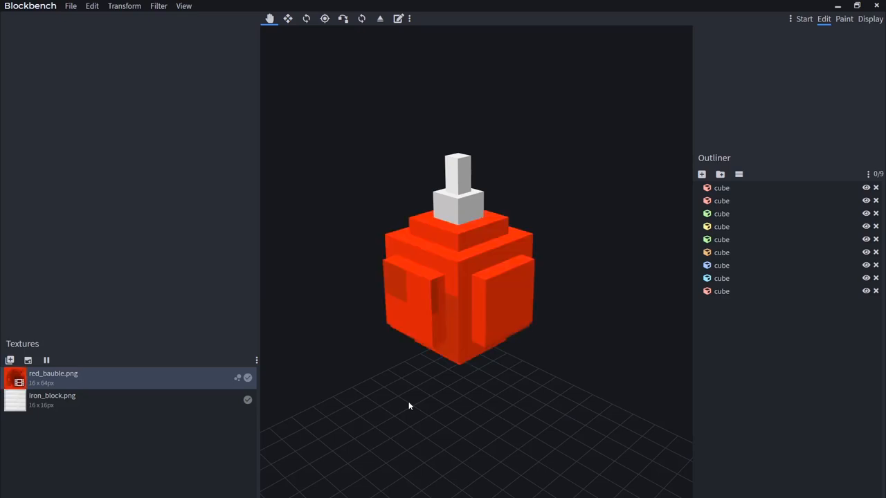
mouse_move(154, 362)
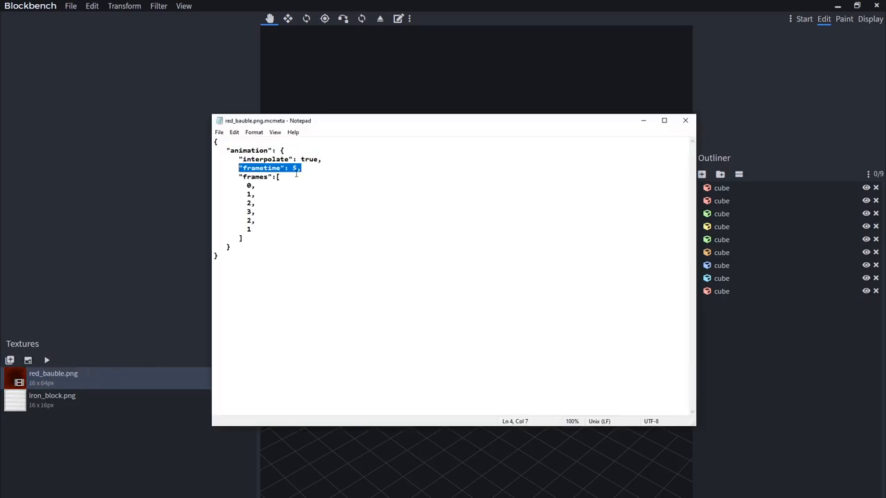
left_click(293, 167)
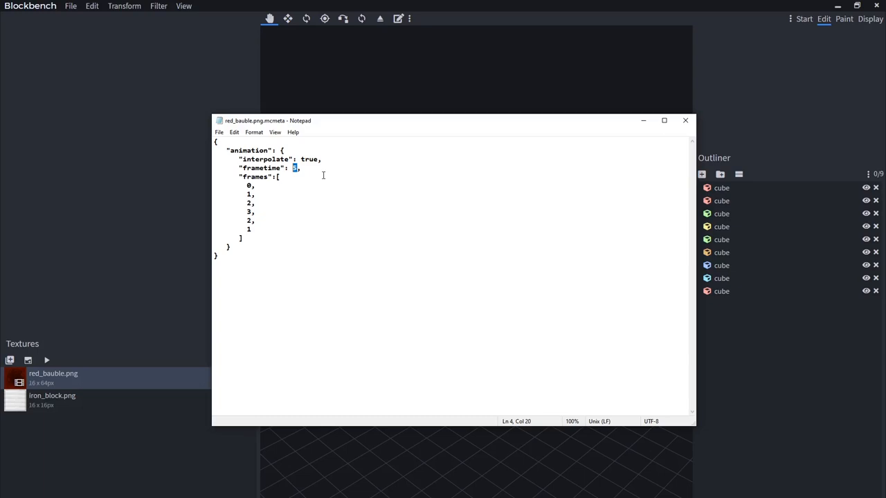
mouse_move(322, 175)
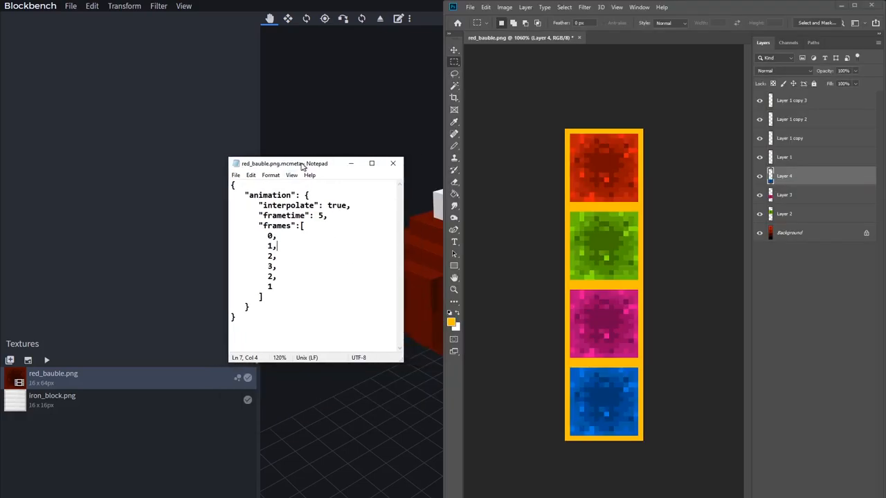
Place the mcmeta beside the texture sheet and label frame indices red, blue, purple.
left_click_drag(304, 163, 277, 163)
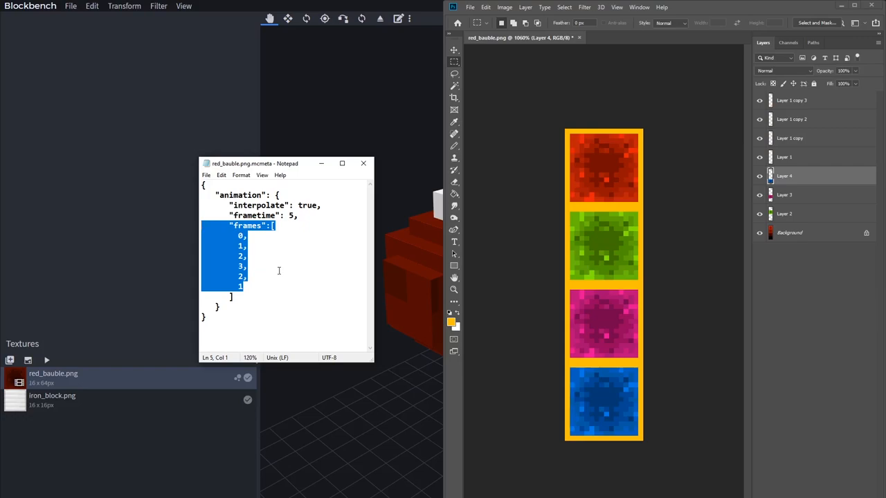
left_click(247, 256)
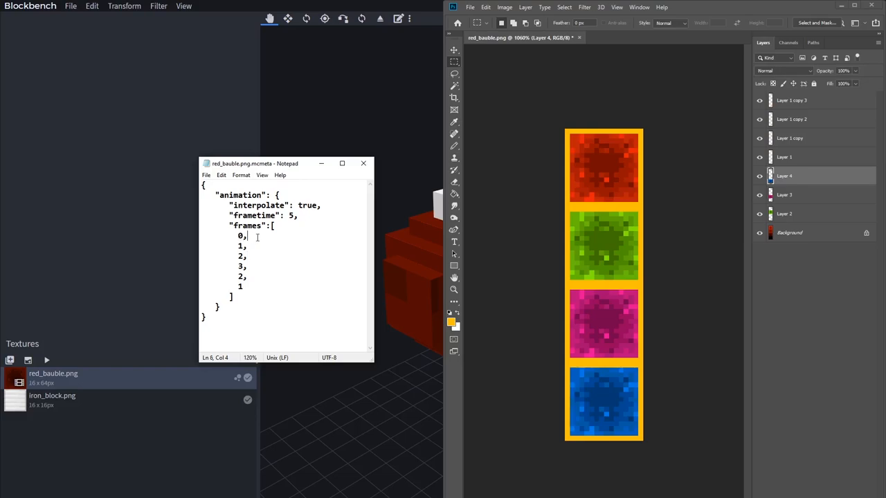
type("red")
left_click(287, 256)
type(" purple")
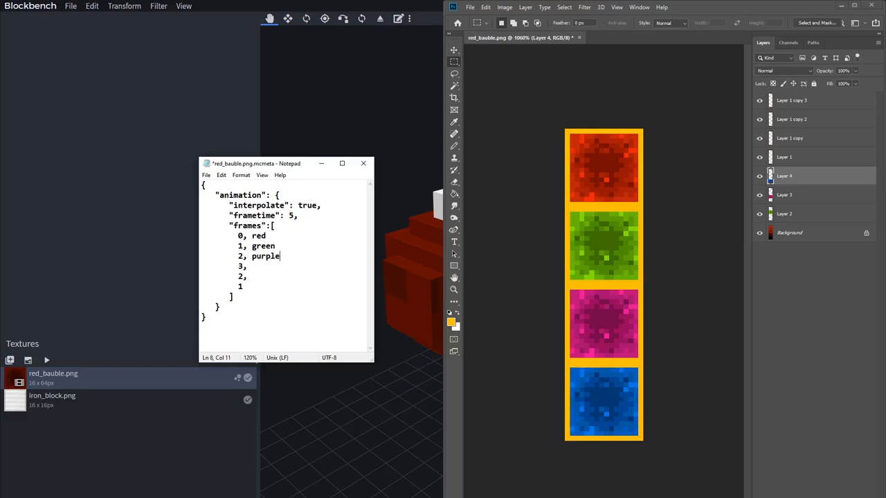
type("blue")
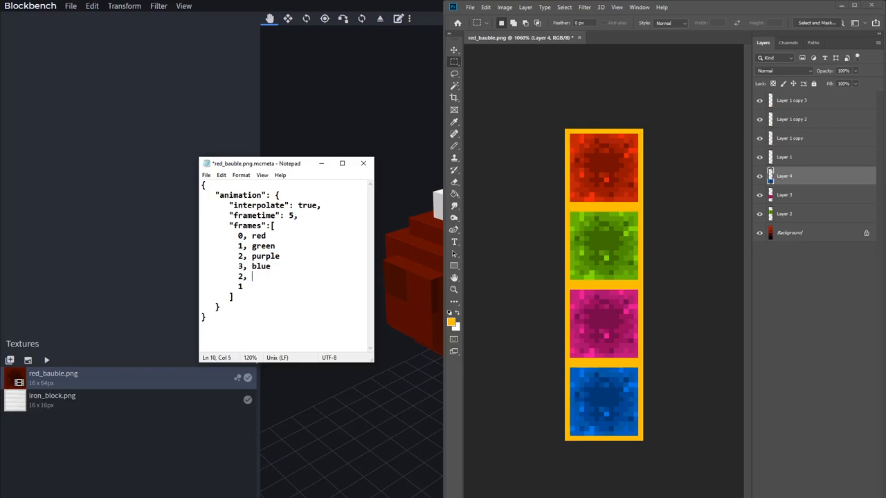
type("purple")
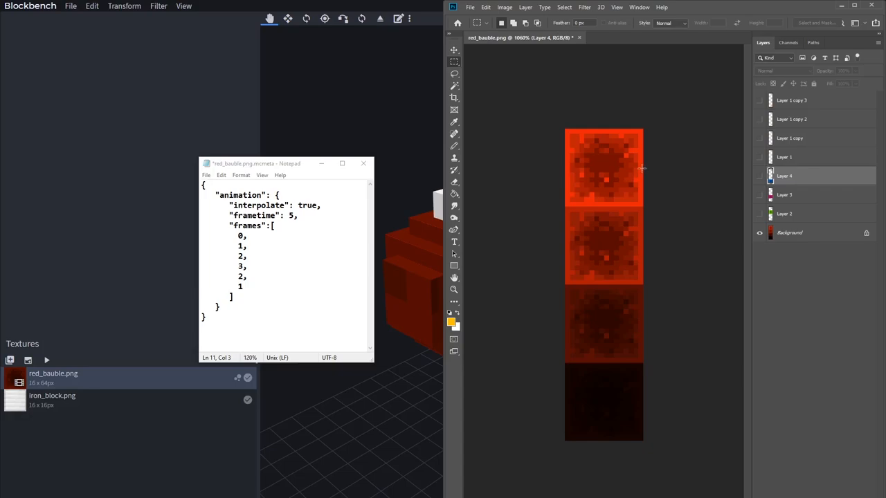
mouse_move(517, 166)
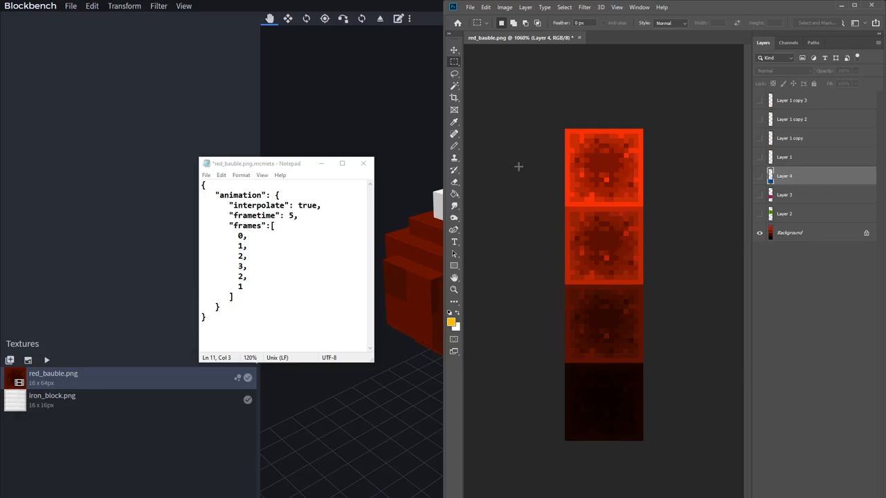
mouse_move(595, 169)
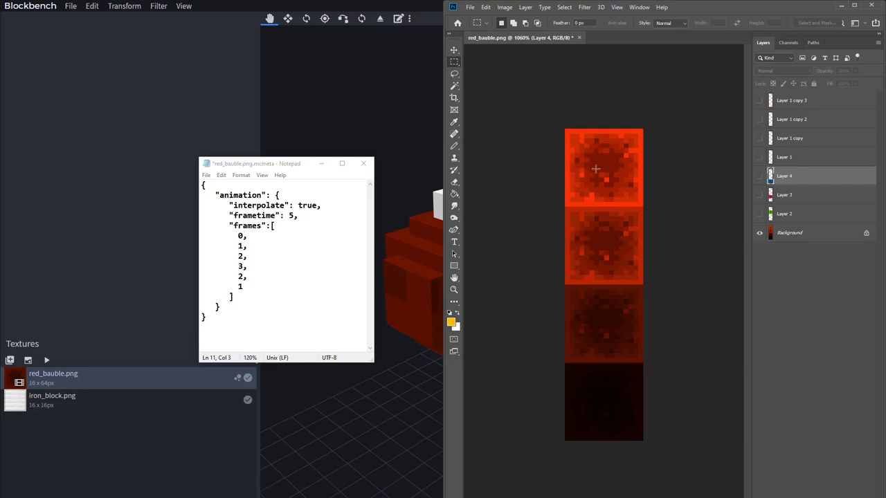
mouse_move(592, 323)
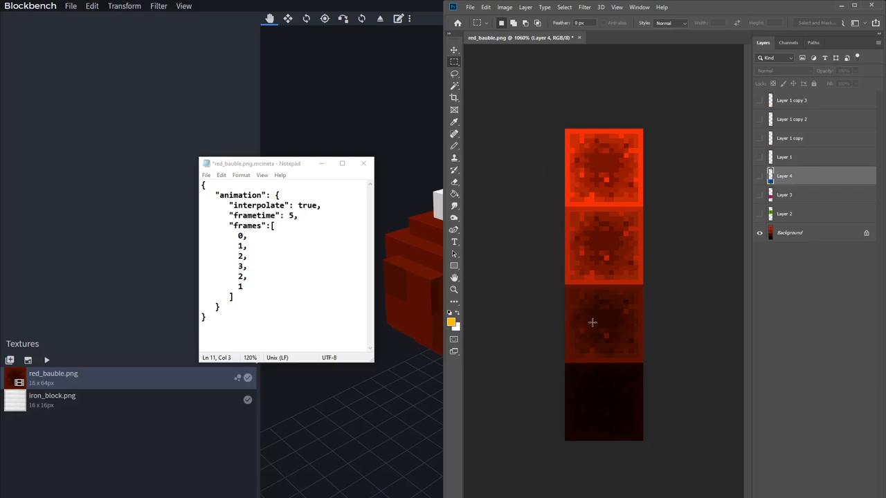
mouse_move(606, 405)
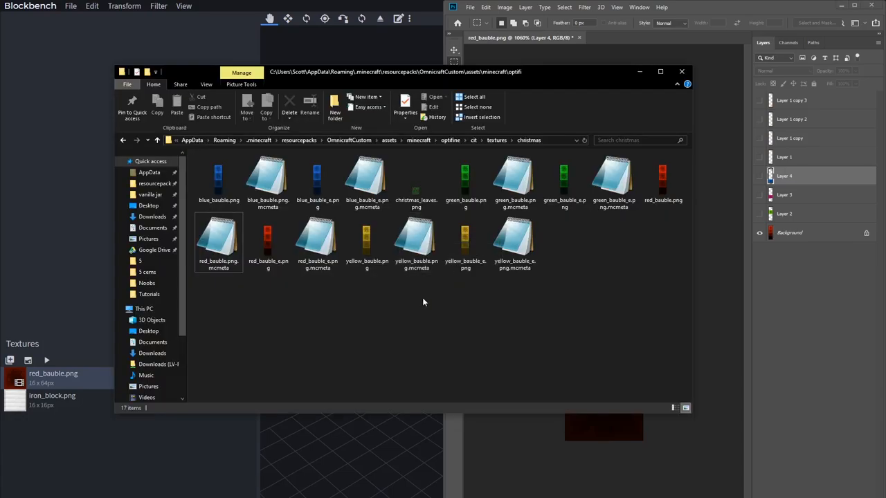
Open yellow_bauble.png.mcmeta in Notepad beside the red bauble's file.
double_click(415, 242)
type("3")
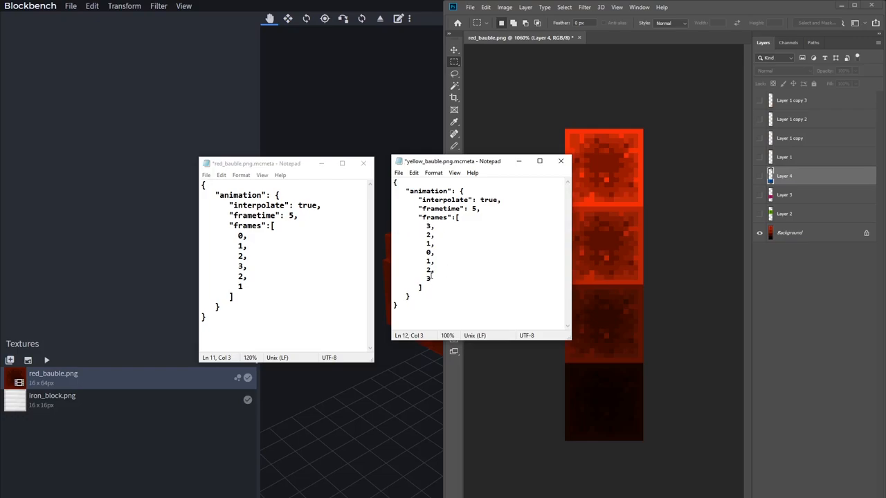
triple_click(412, 277)
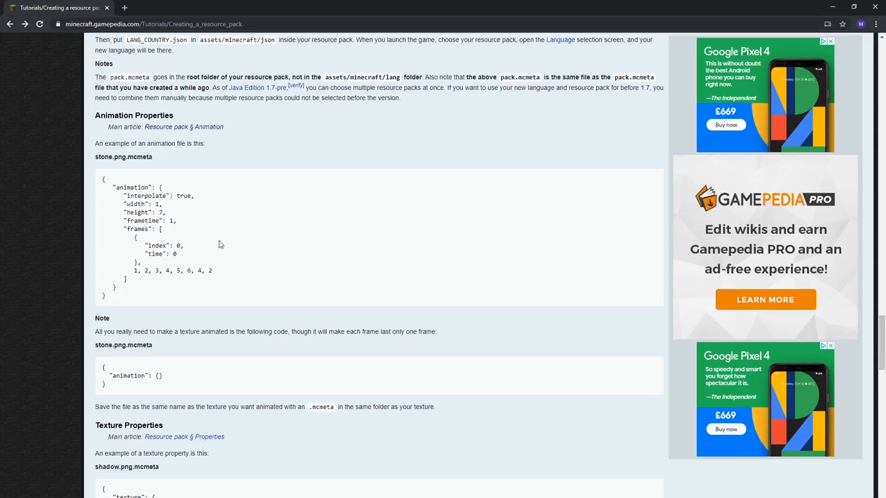
mouse_move(99, 180)
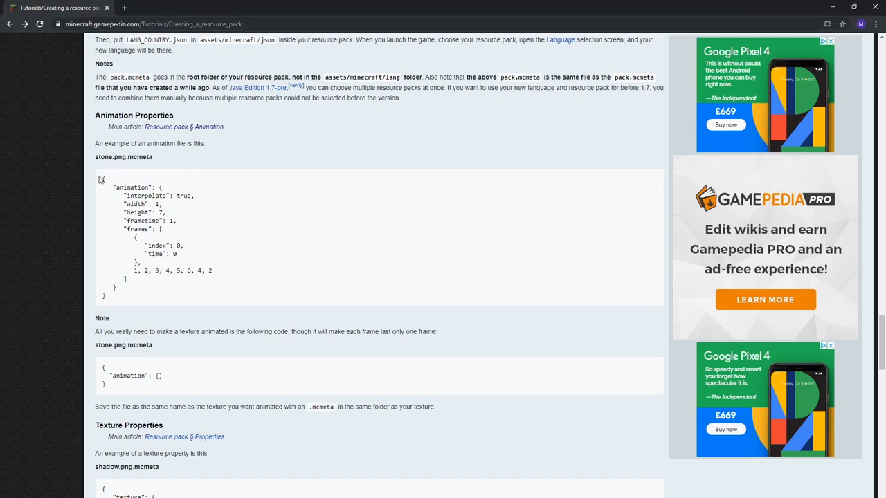
left_click_drag(100, 179, 242, 293)
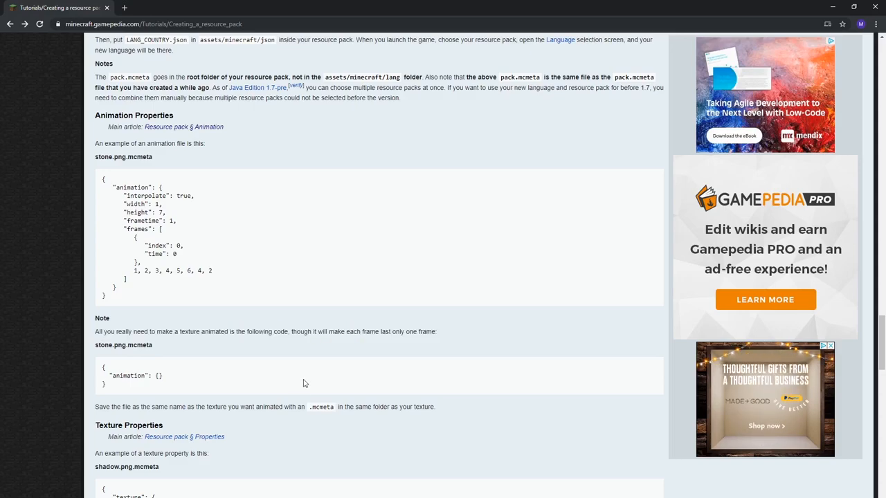
left_click_drag(100, 366, 165, 385)
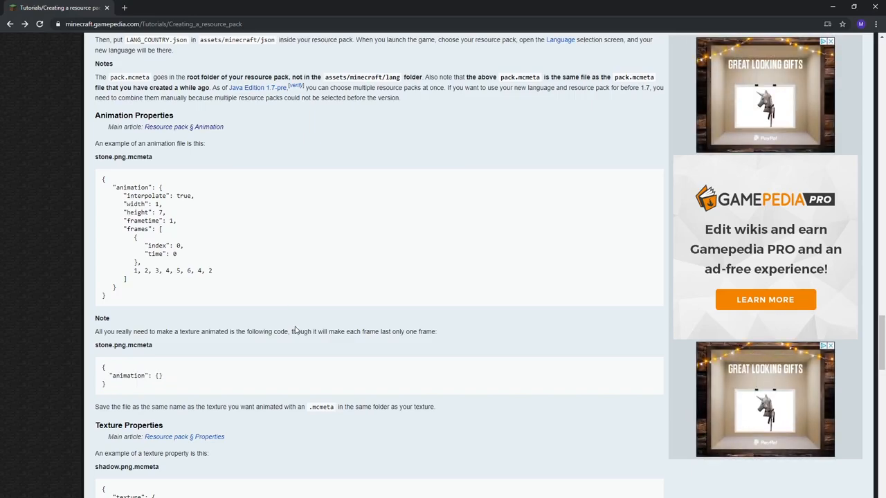
scroll("down", 3)
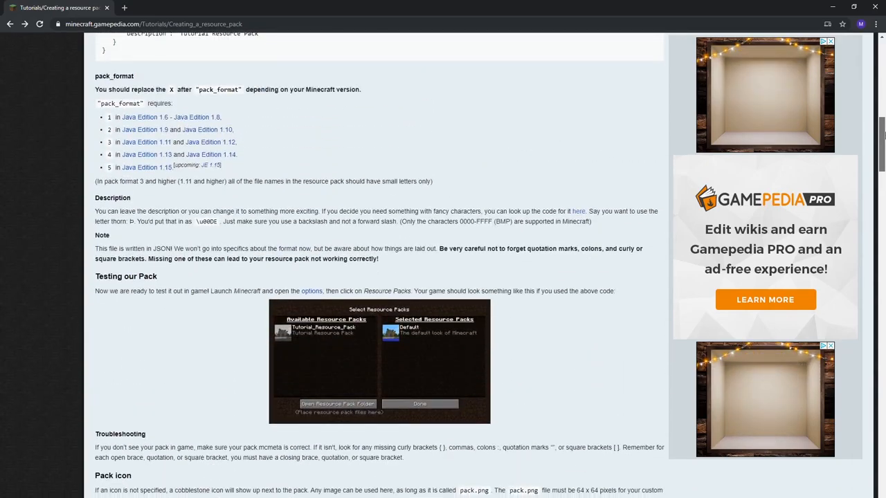
scroll("up", 3)
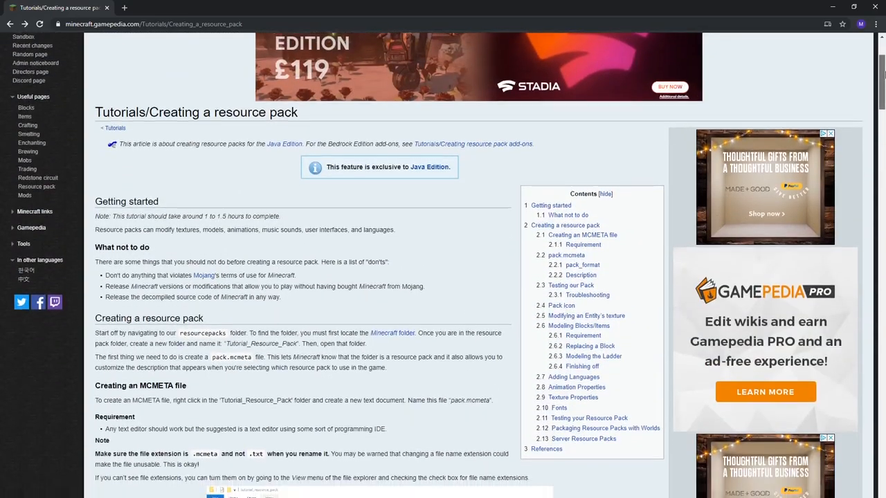
scroll("down", 3)
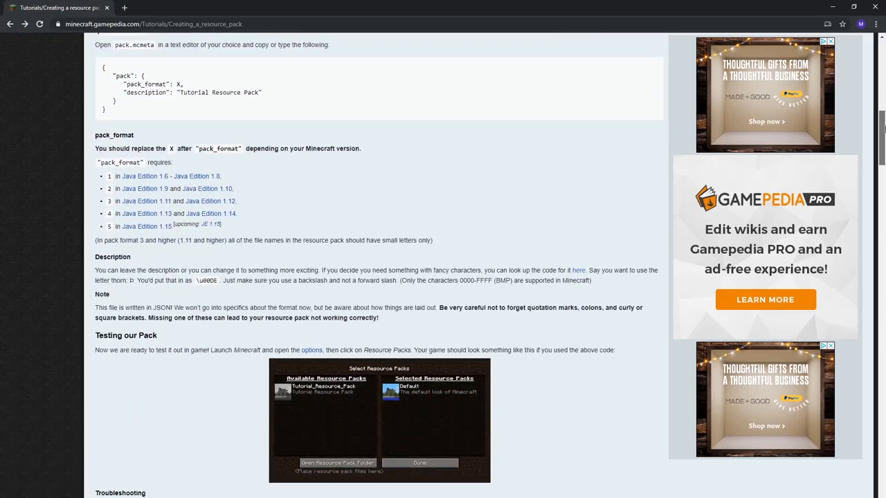
scroll("down", 3)
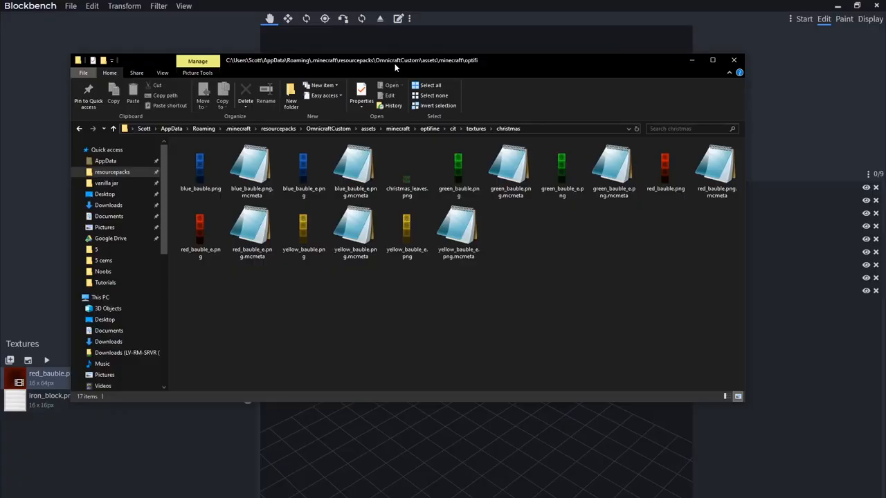
Open blue_bauble.png.mcmeta from the christmas folder, showing frames 2, 3, 2, 1, 0, 1.
left_click(252, 166)
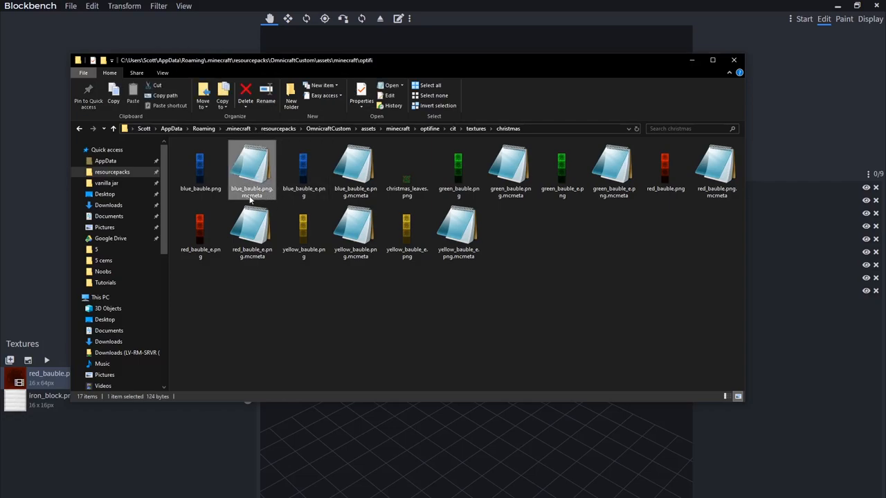
double_click(252, 169)
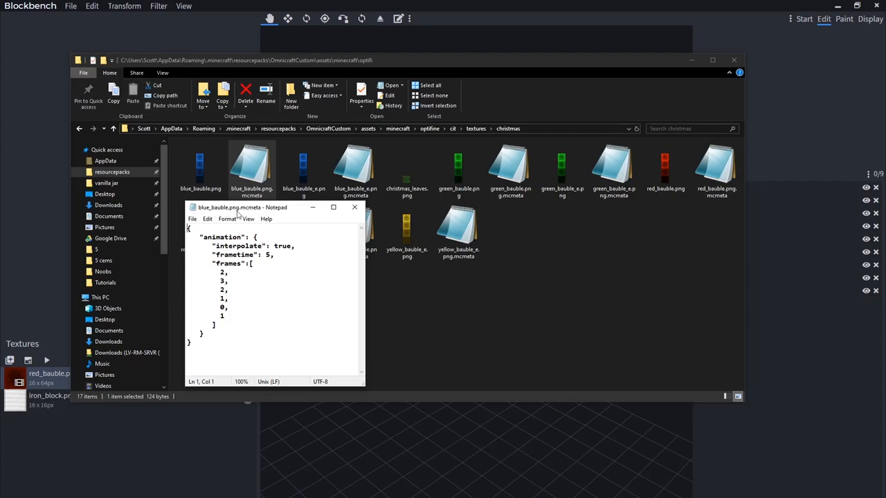
mouse_move(241, 215)
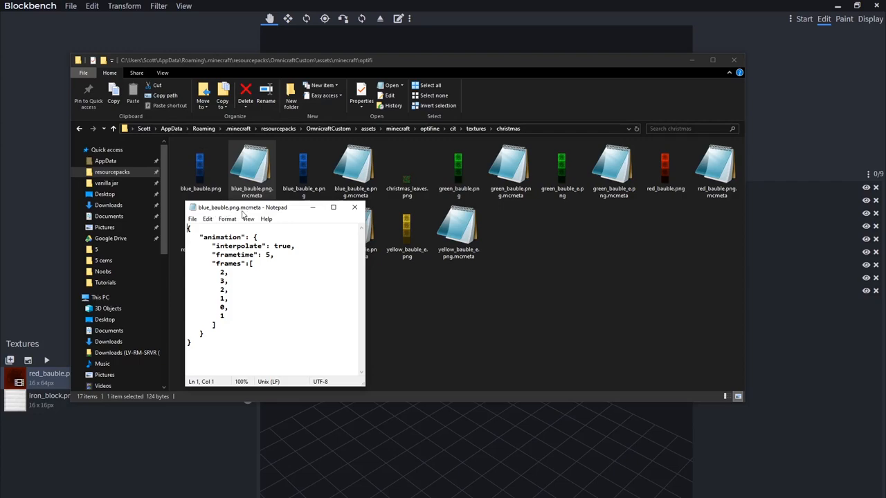
mouse_move(257, 216)
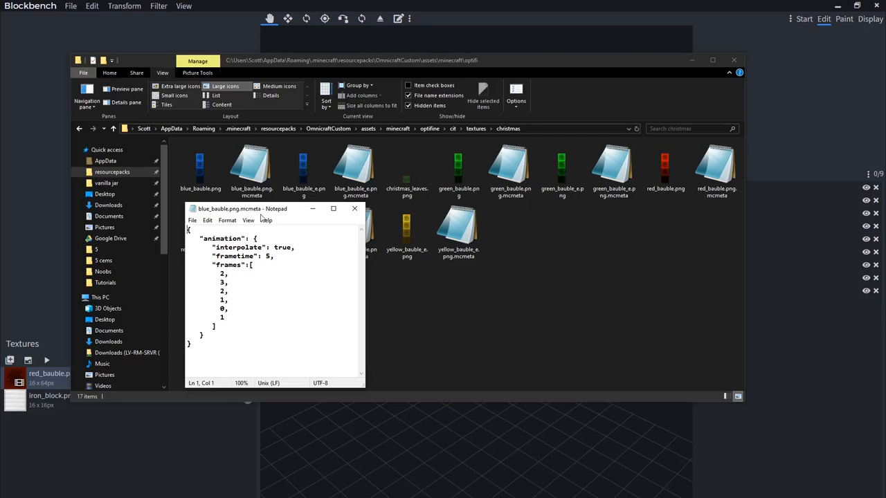
Review the Folder Options View tab advanced settings and return to the christmas file list.
left_click(354, 207)
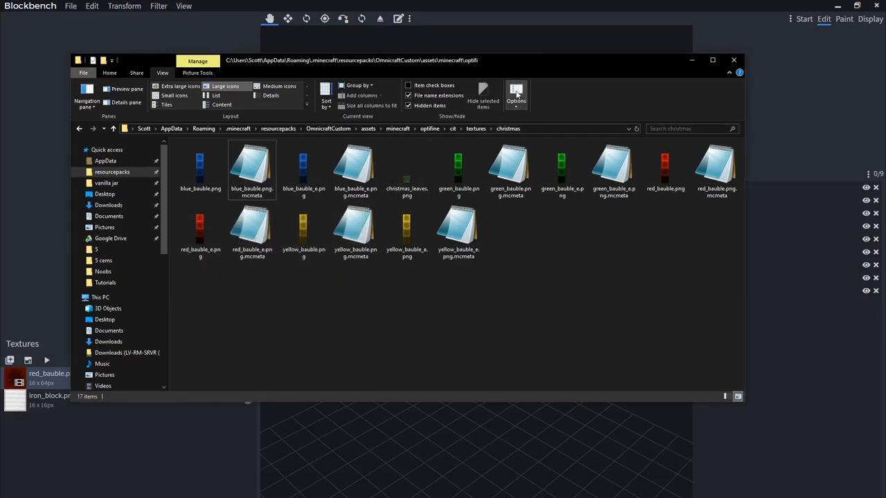
left_click(515, 94)
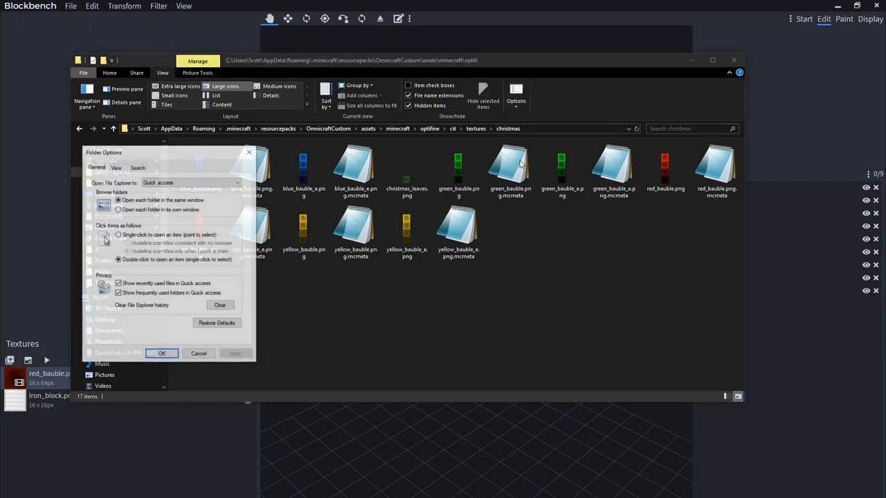
left_click(116, 166)
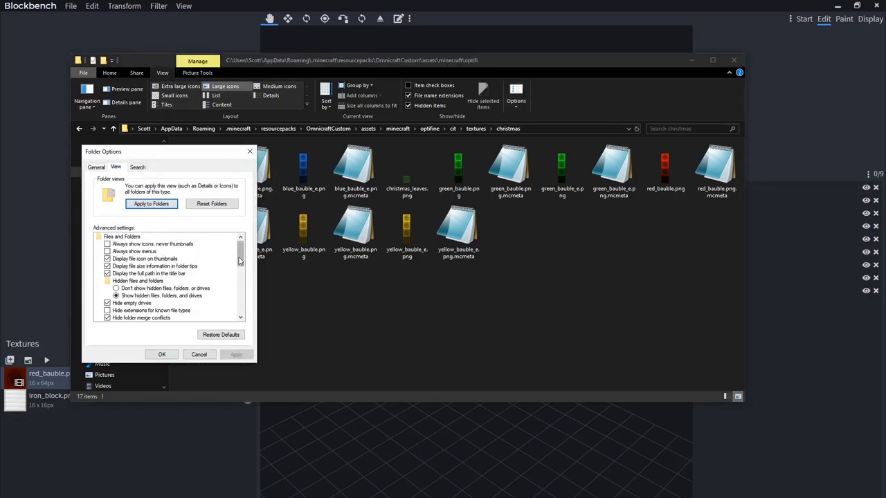
scroll("down", 3)
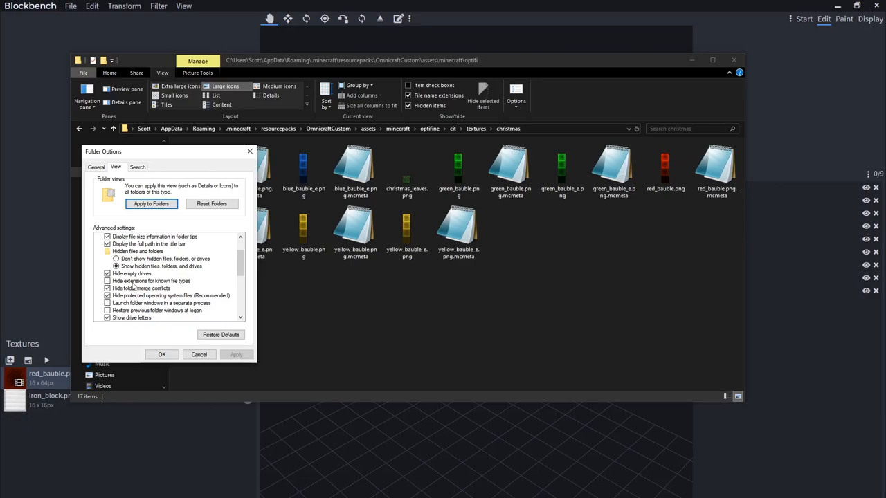
left_click(106, 280)
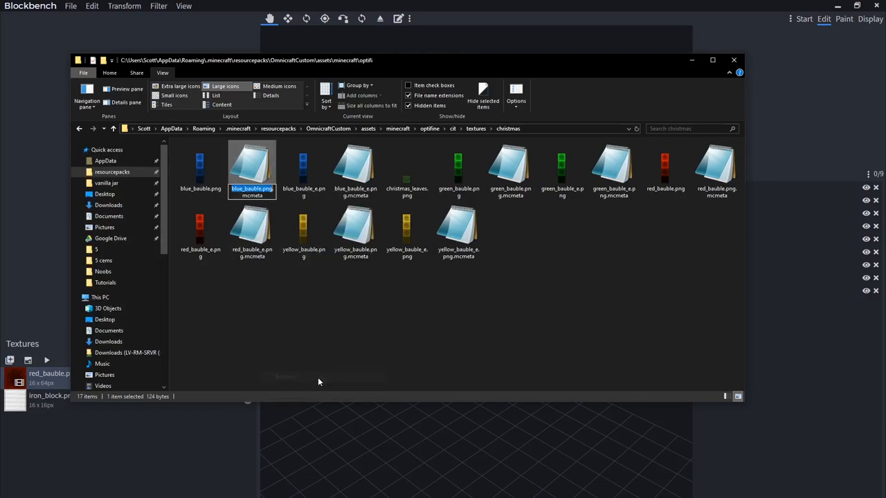
left_click(252, 232)
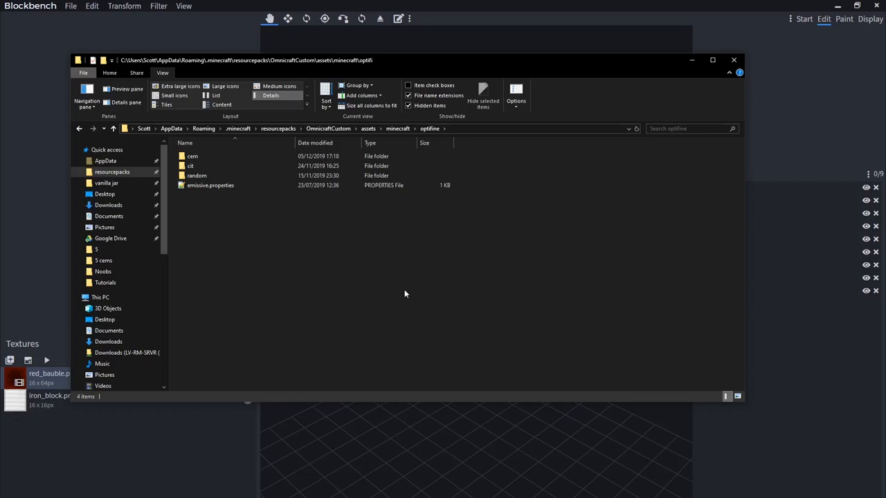
mouse_move(390, 284)
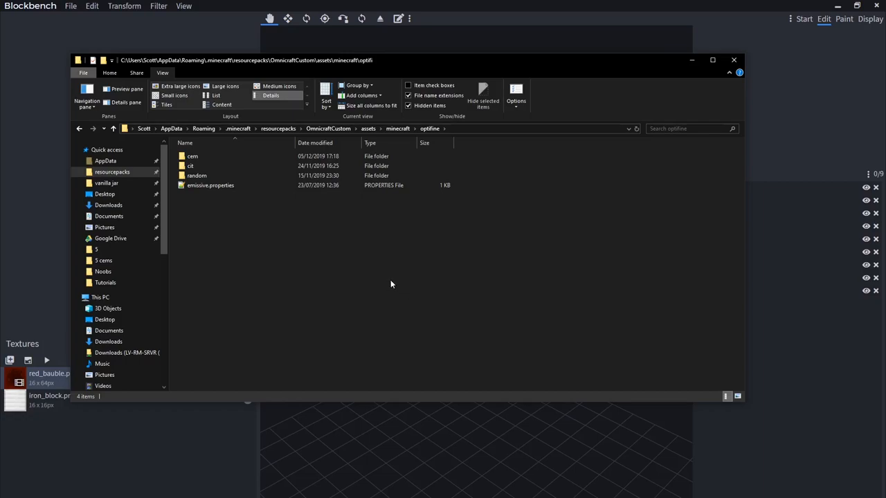
Show emissive.properties with suffix.emissive=_e in Notepad++, adding a sample texture_3e line.
left_click(211, 185)
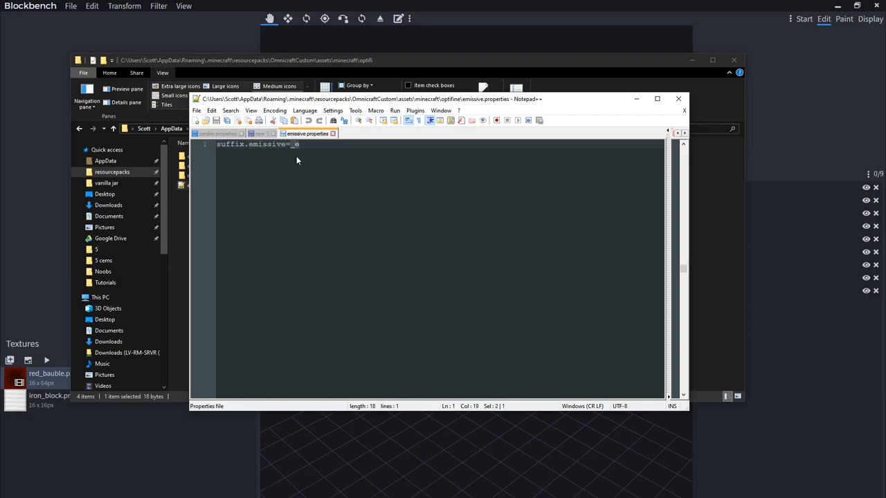
key("enter")
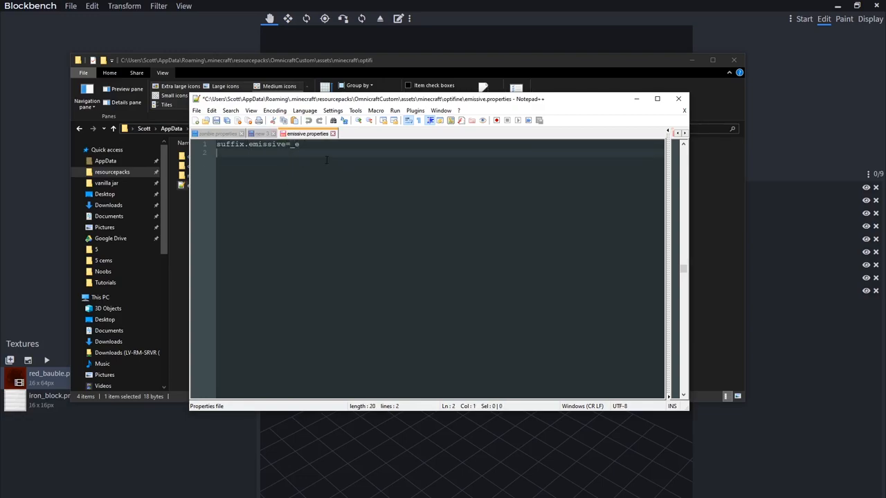
type("texture")
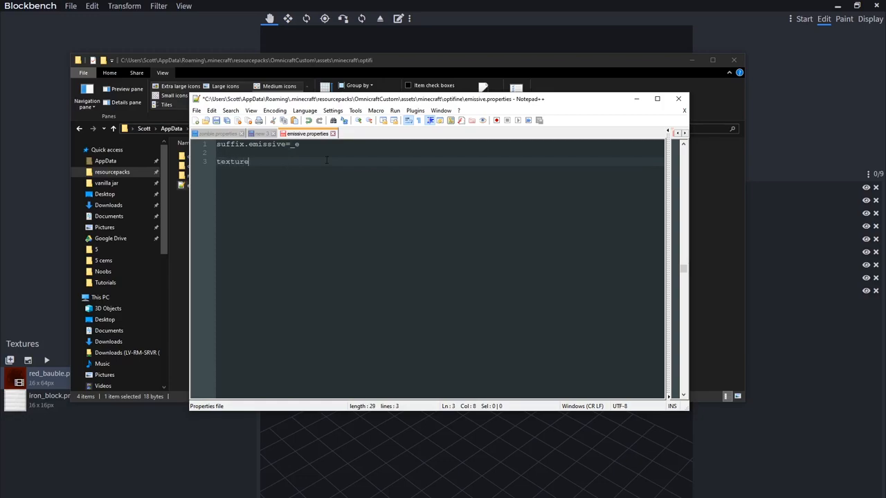
type("_3")
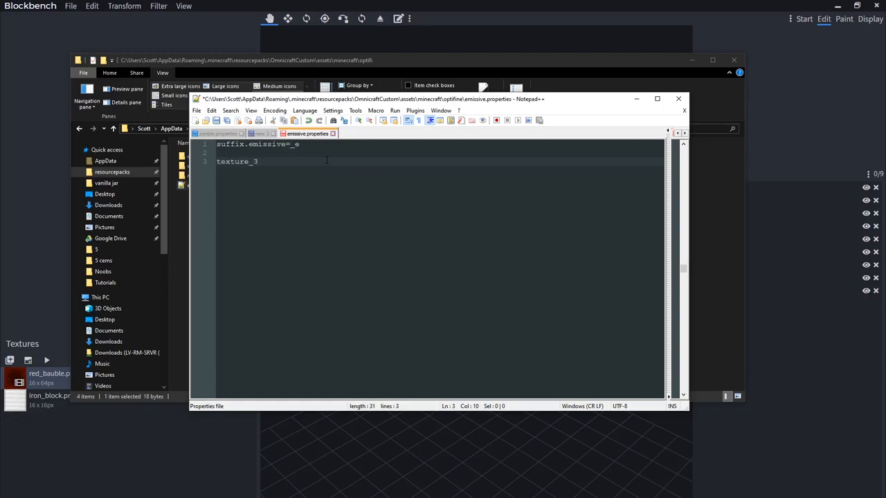
type("e")
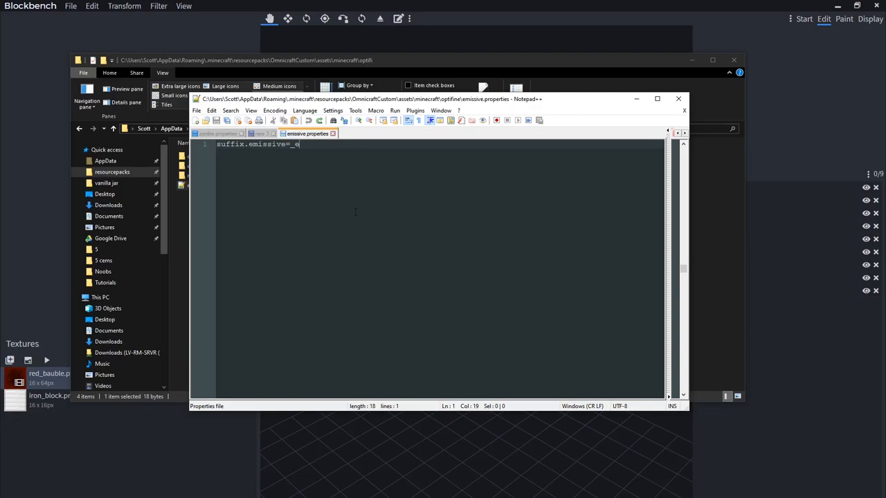
left_click(678, 98)
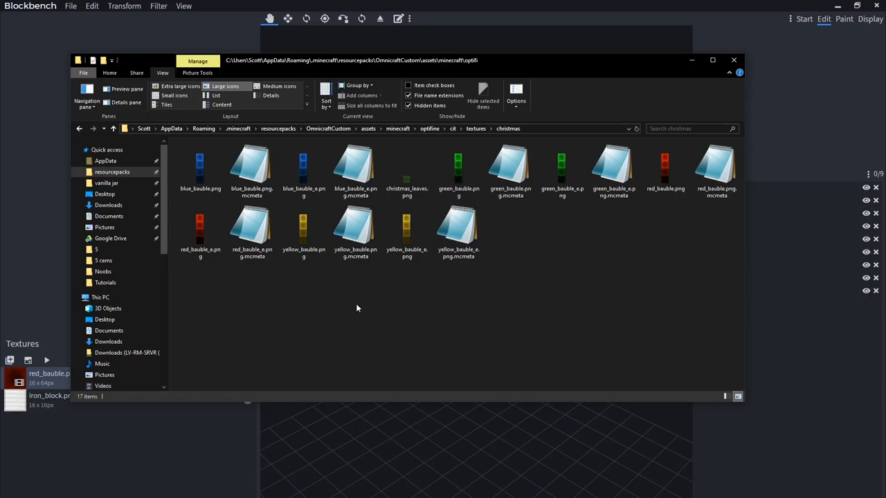
left_click(303, 169)
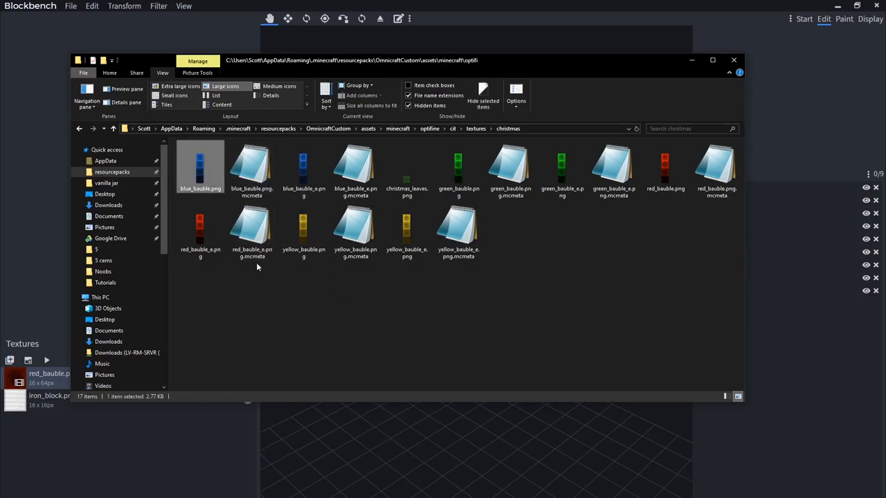
left_click(303, 169)
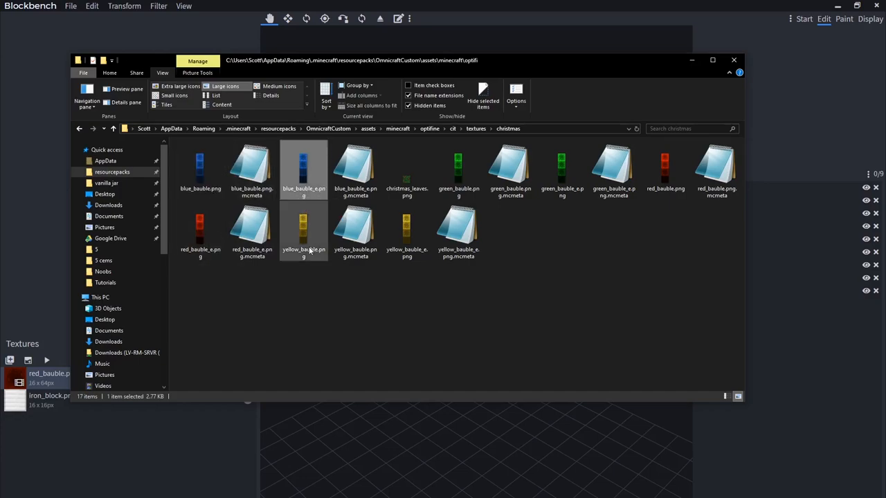
left_click(664, 169)
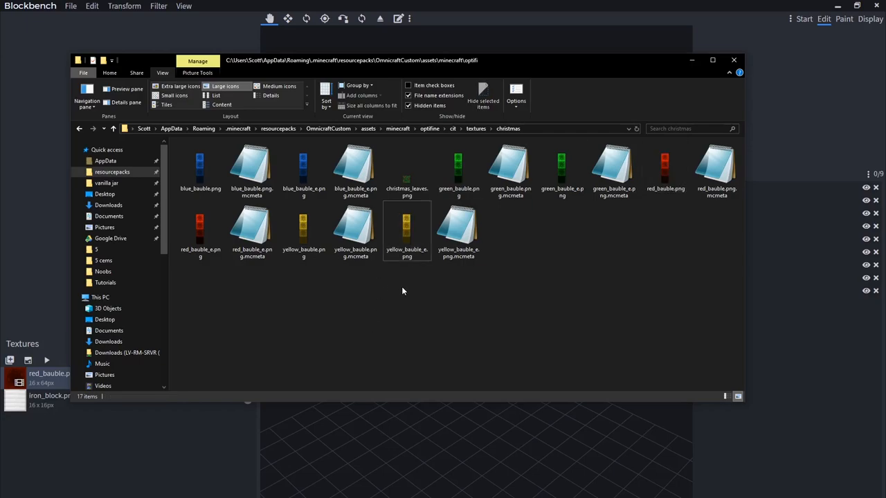
left_click(354, 229)
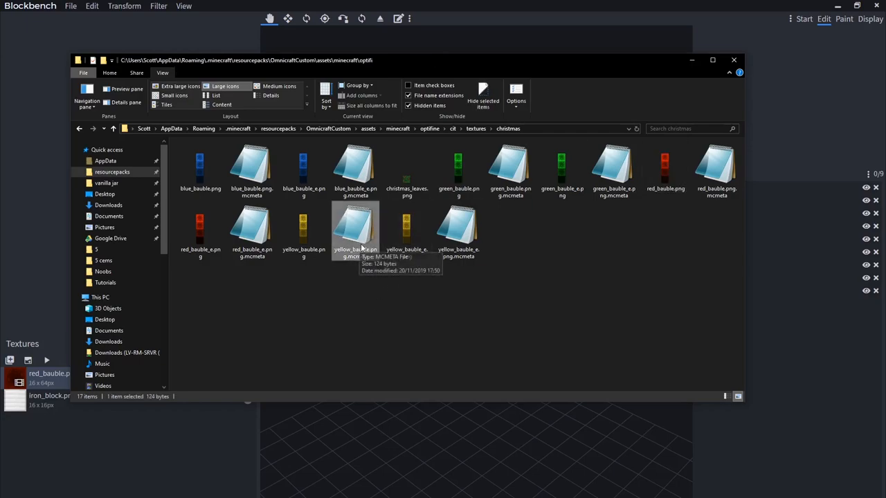
left_click(303, 228)
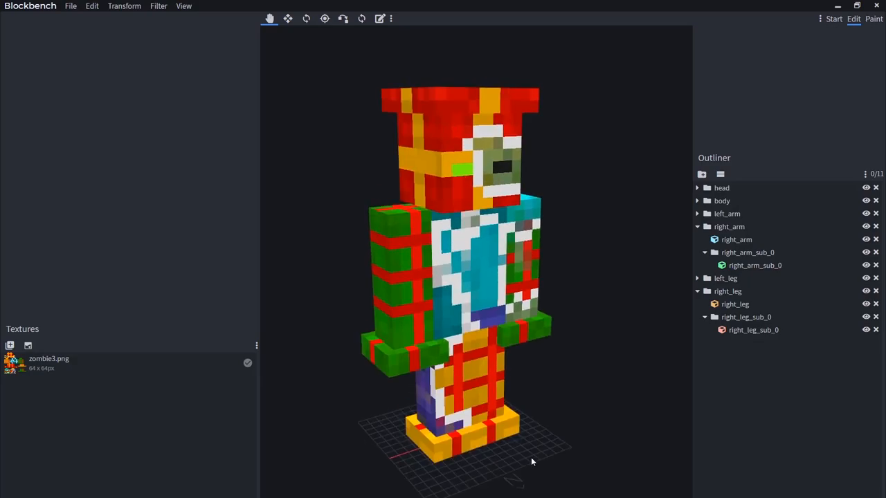
Select the zombie's head cube to show its zombie3.png UV layout.
left_click(733, 227)
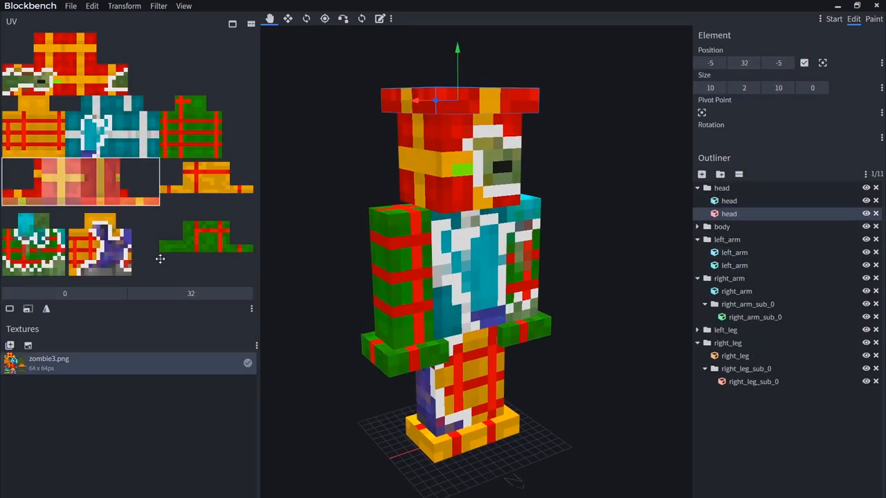
left_click(329, 247)
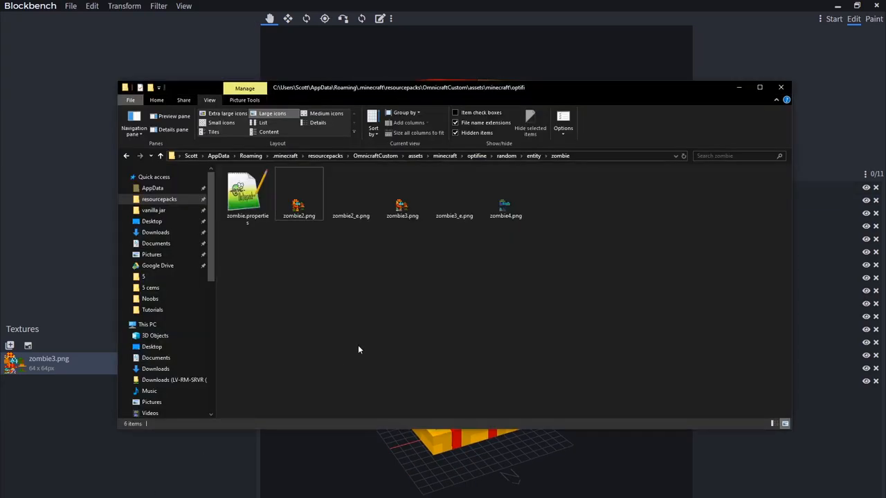
View zombie3_e.png in Paint — only two green eye pixels on white — beside zombie3.png, then close it.
left_click(453, 193)
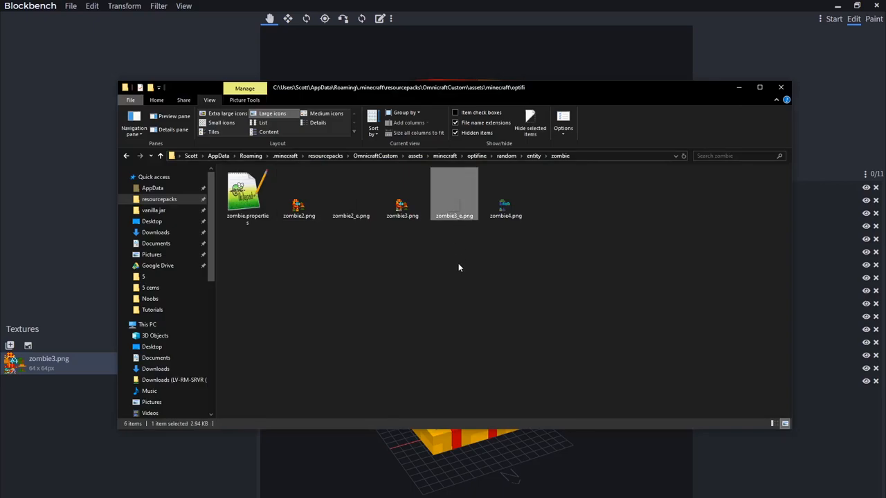
double_click(454, 193)
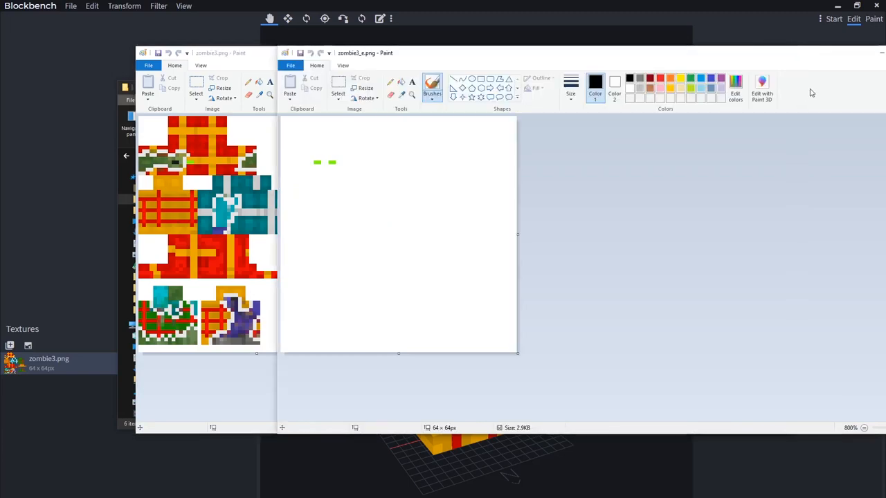
mouse_move(329, 144)
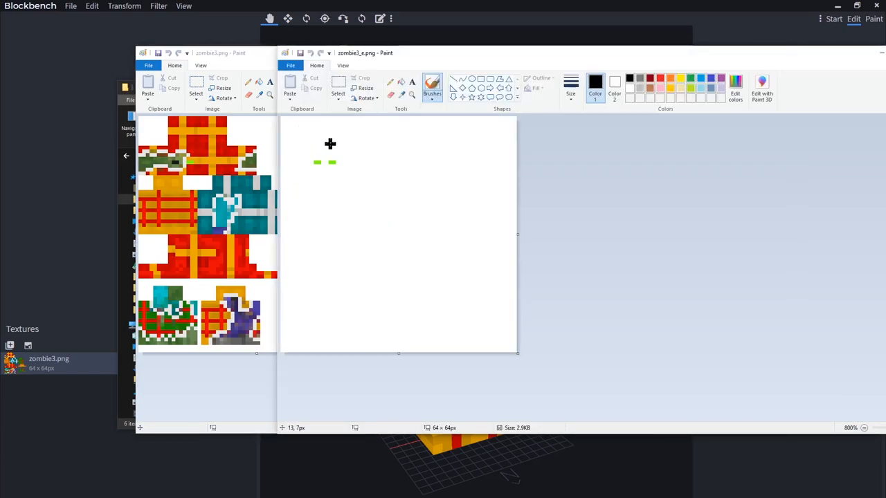
left_click(337, 86)
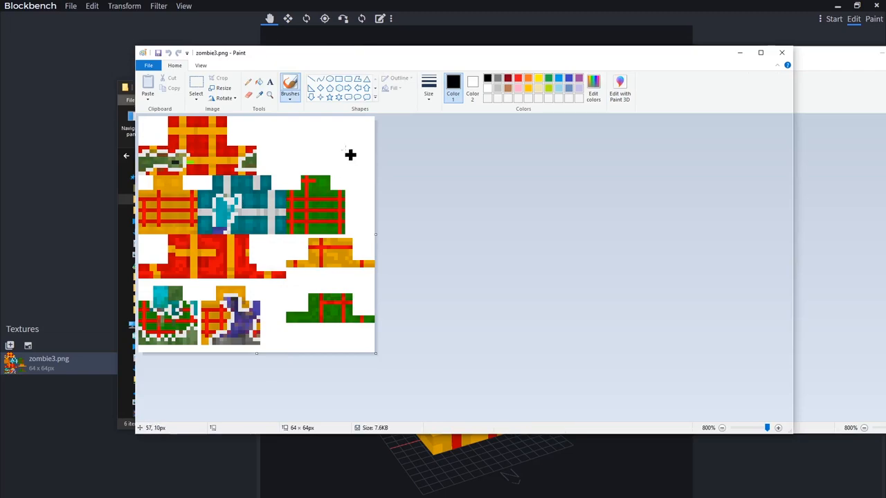
mouse_move(284, 233)
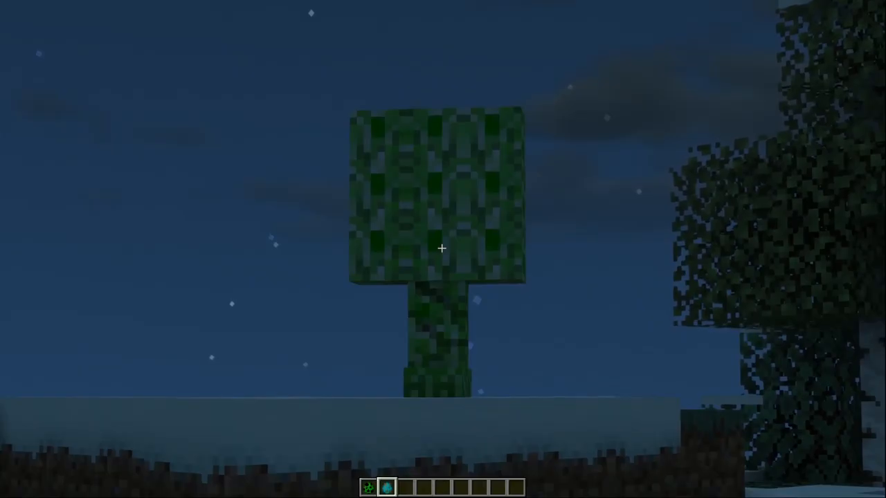
mouse_move(443, 249)
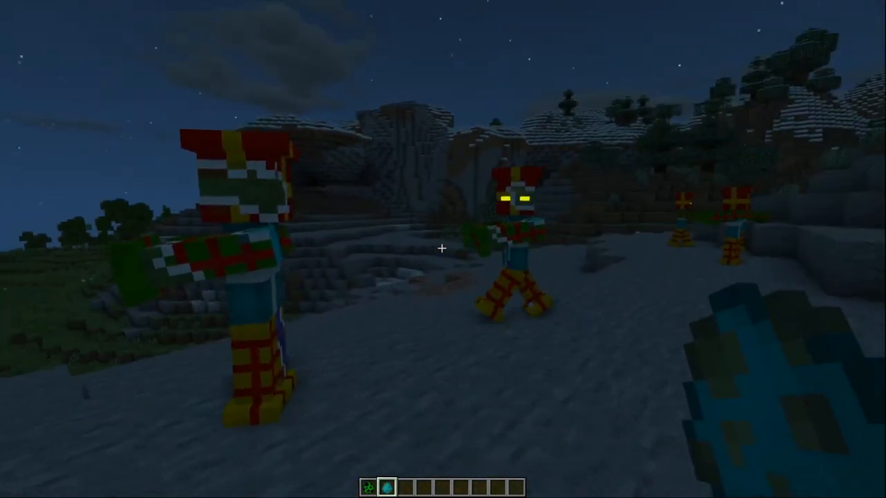
mouse_move(443, 249)
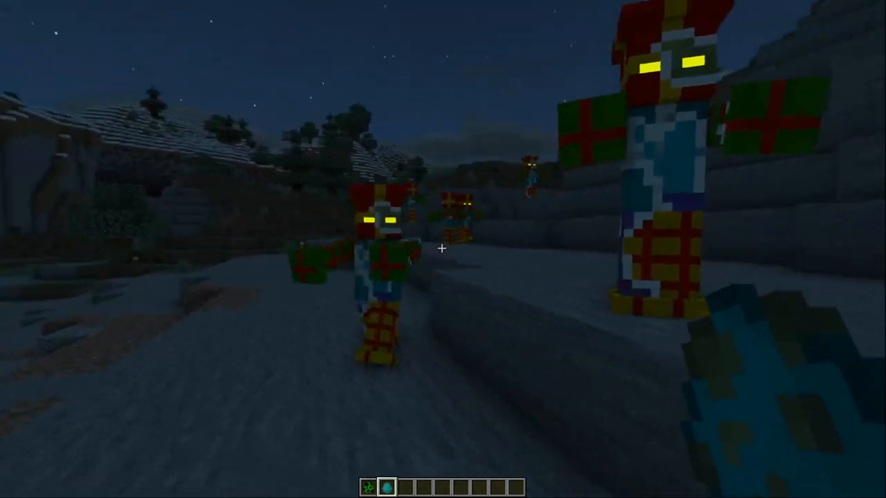